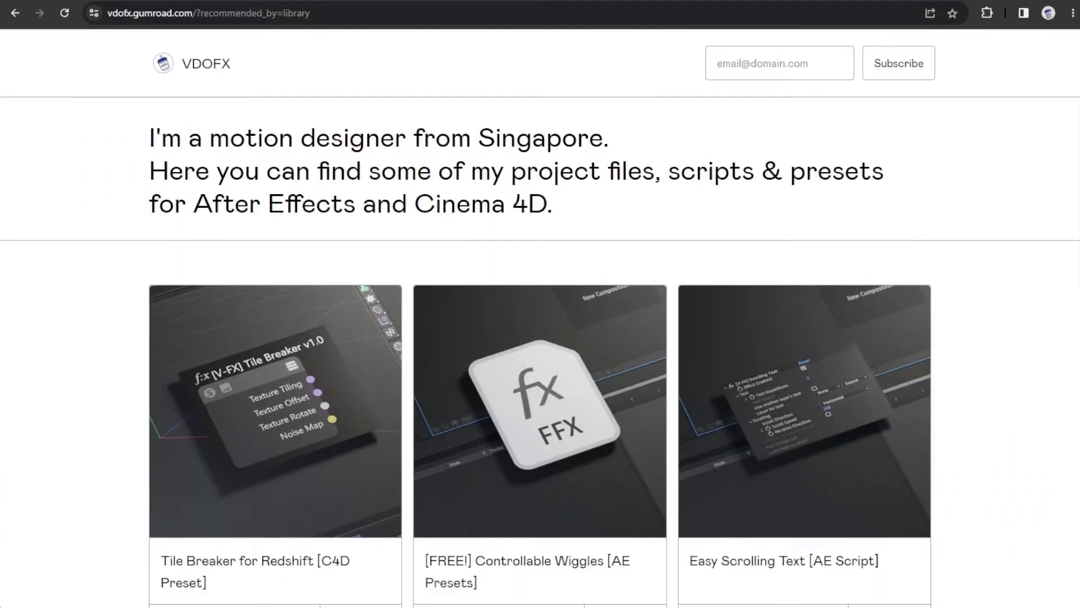
mouse_move(1043, 370)
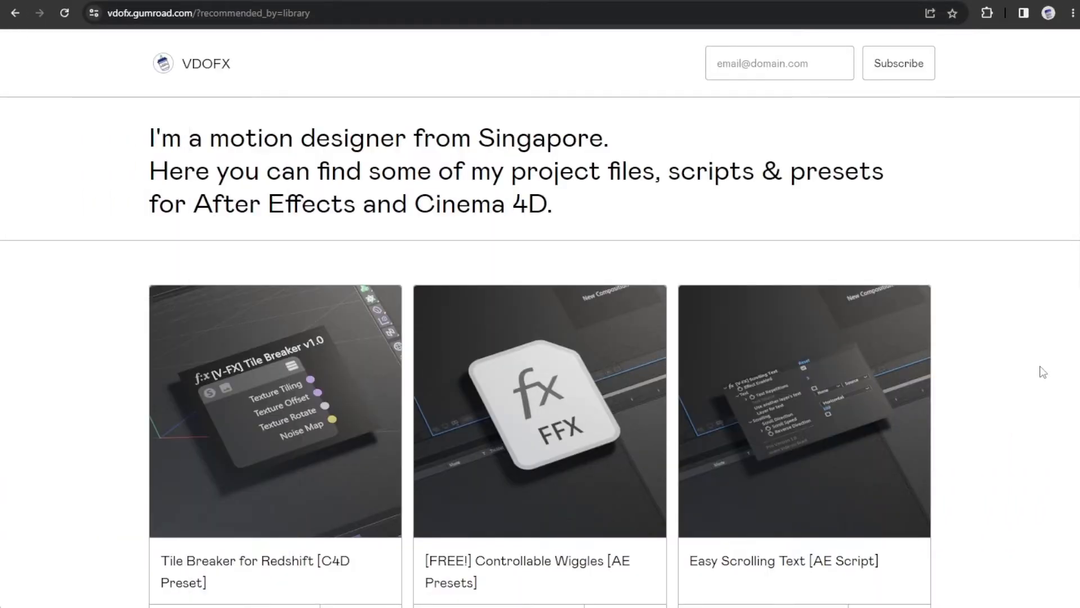
Scroll the VDOFX Gumroad store down to the Tile Breaker for Redshift [C4D Preset] card
scroll("down", 3)
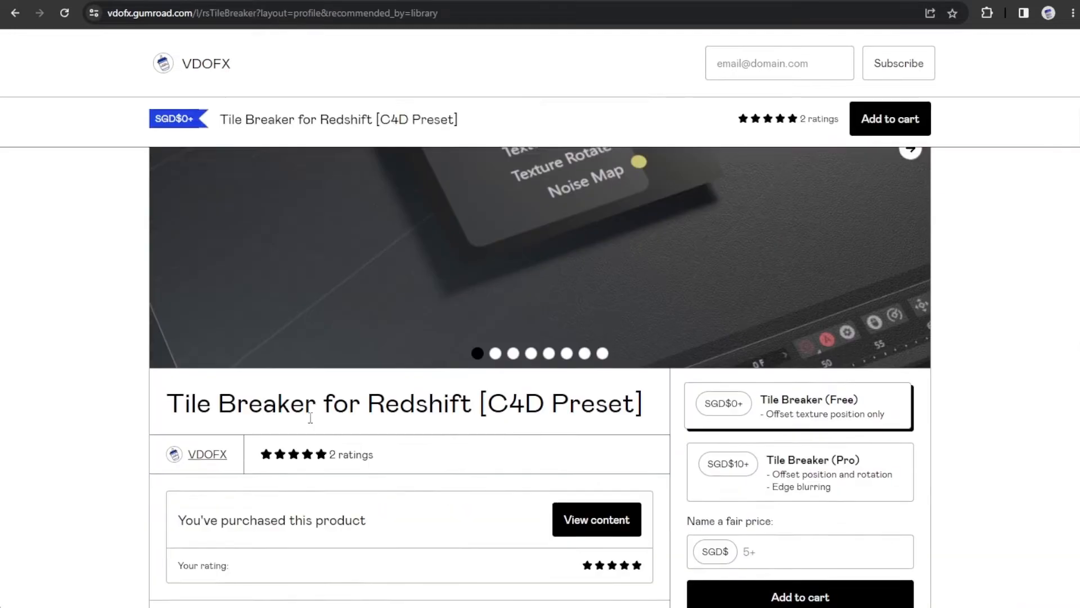
scroll("down", 3)
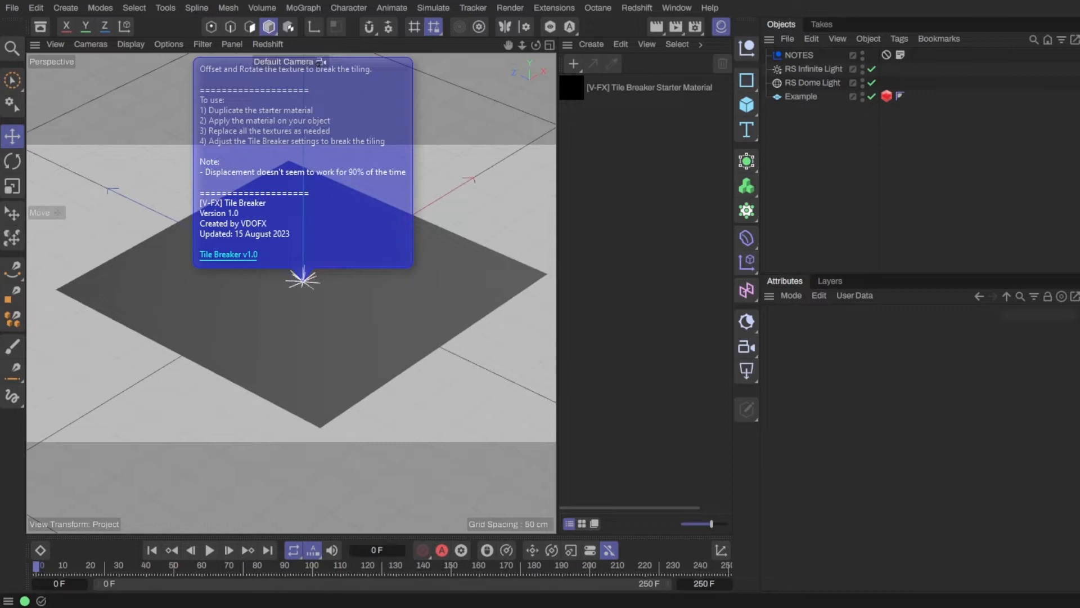
mouse_move(852, 143)
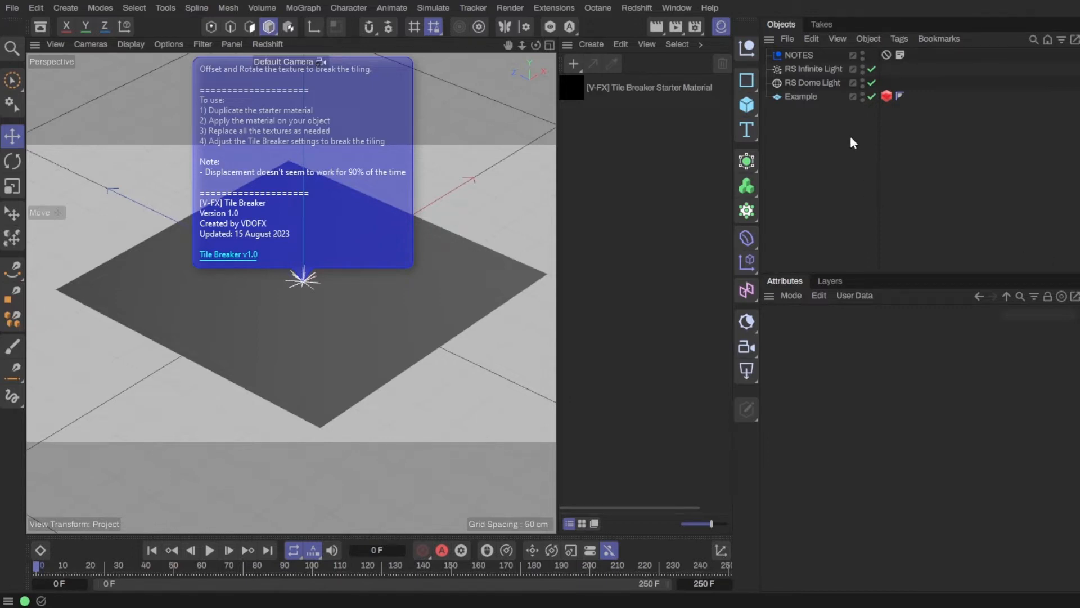
mouse_move(811, 113)
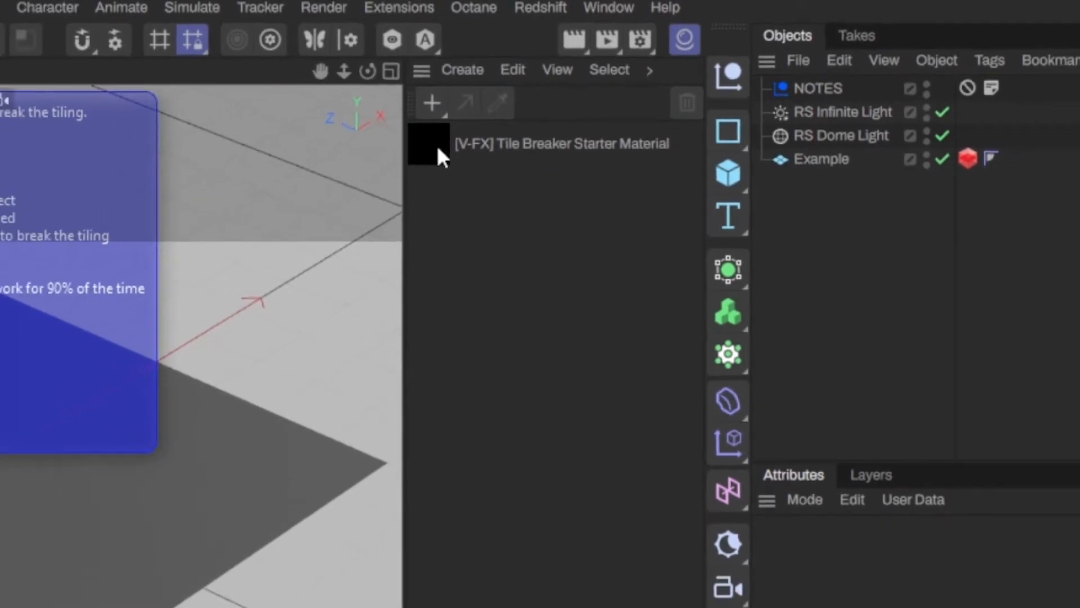
double_click(429, 143)
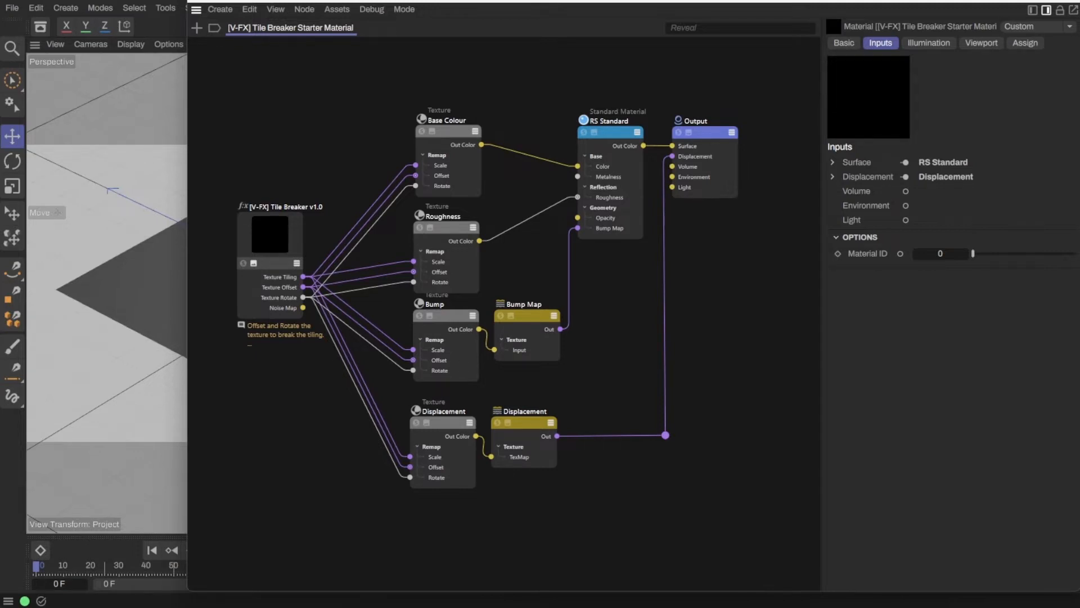
left_click(443, 216)
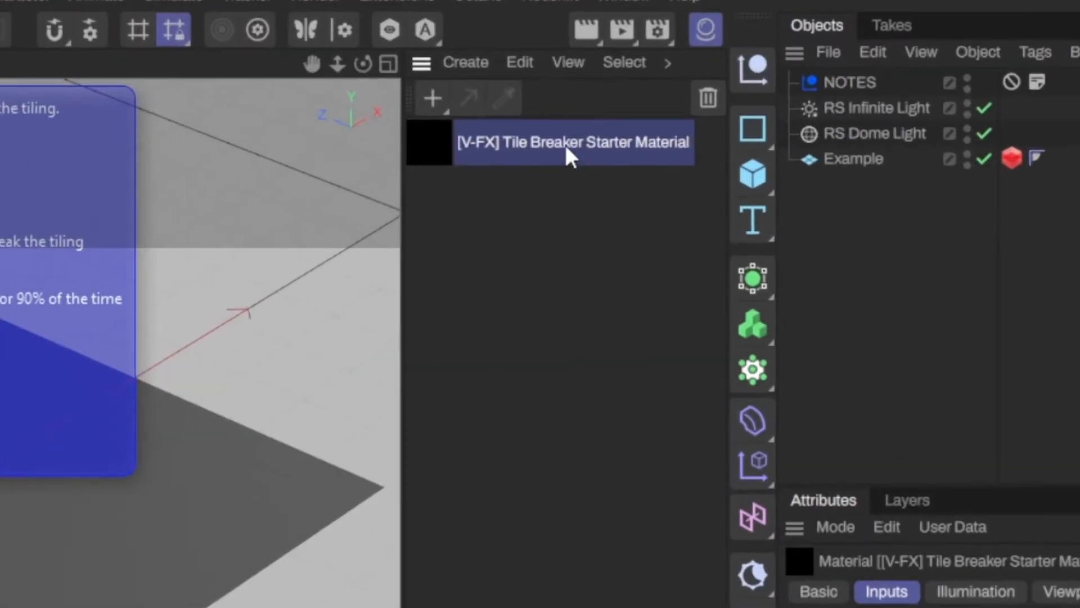
Rename the duplicated starter material to 'UV Map'
type("U")
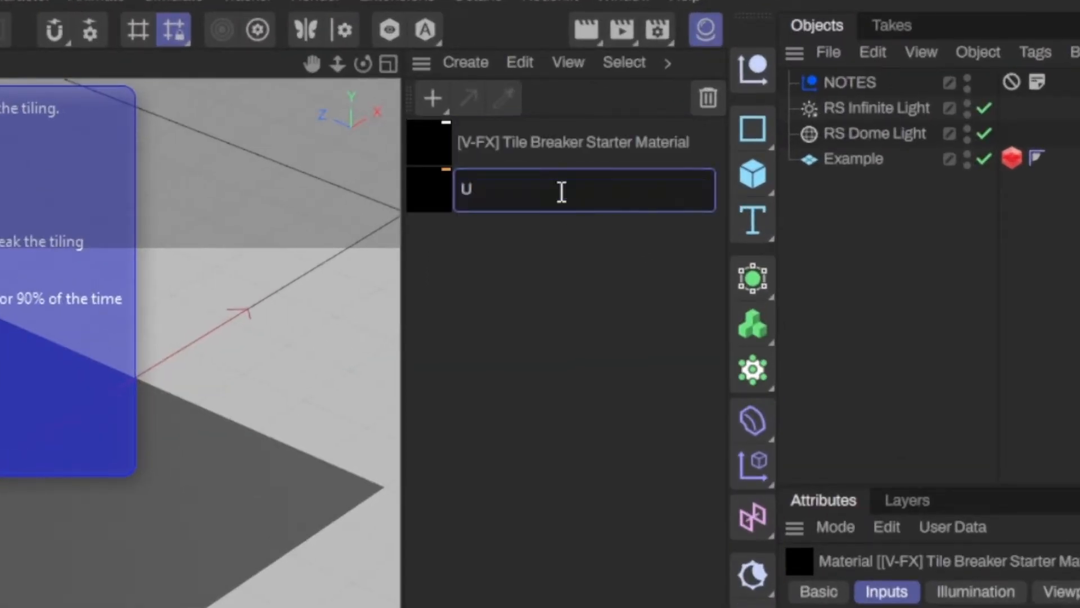
type("V Map")
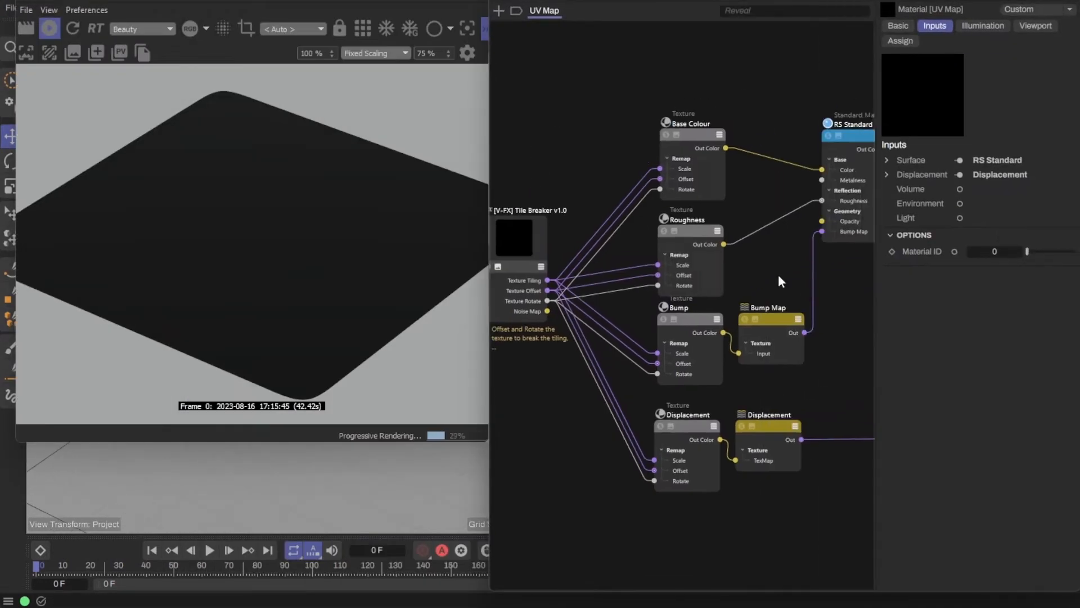
Set the Base Colour texture's path to UV MAP.jpg
left_click(662, 125)
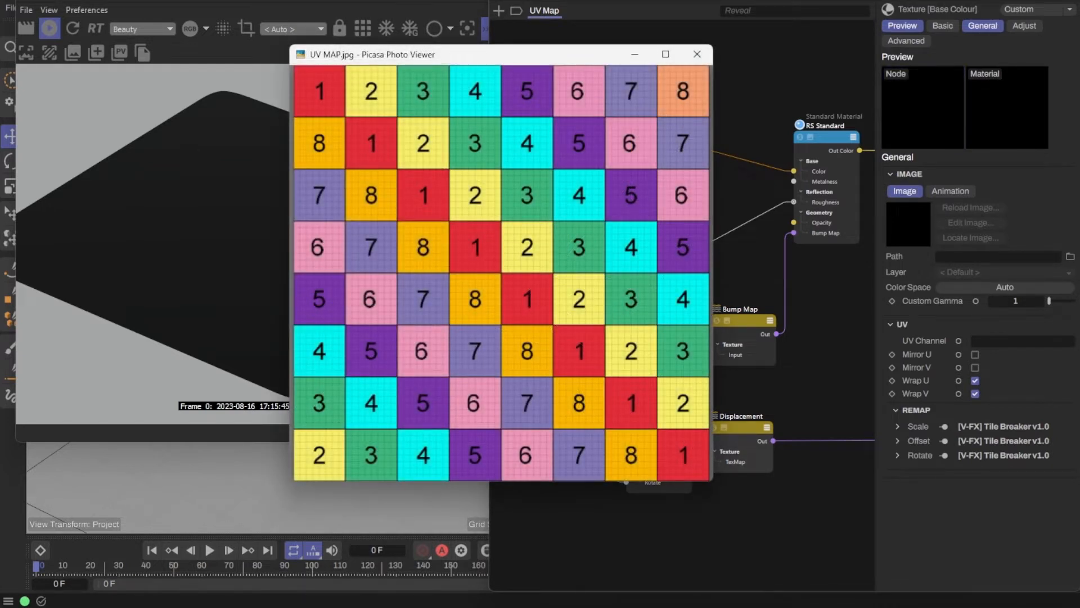
left_click(696, 54)
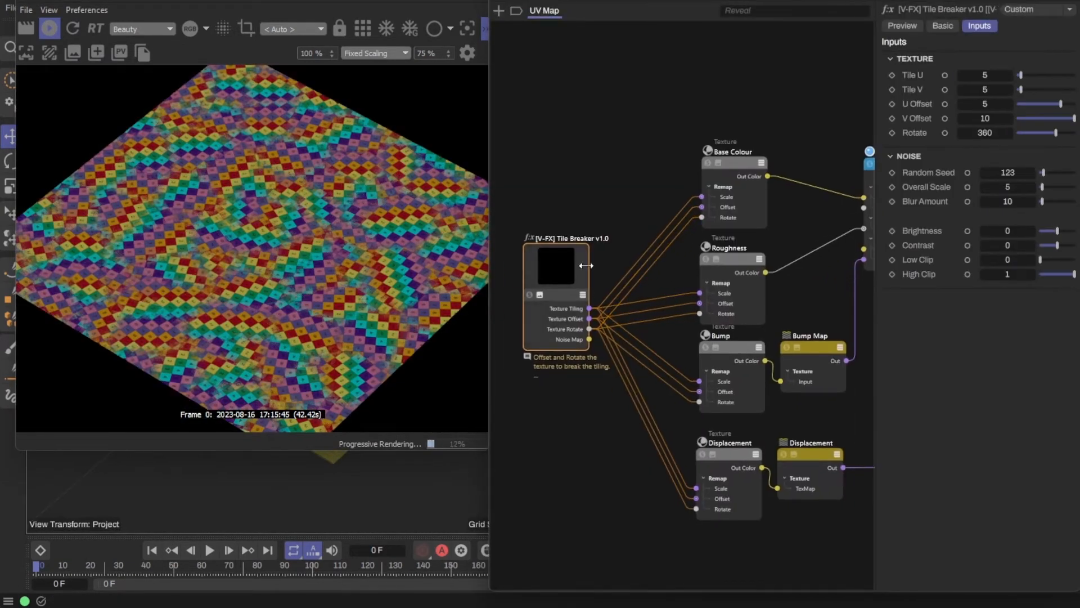
Reset the Tile Breaker inputs to defaults and set Tile U and V to 5
left_click(938, 75)
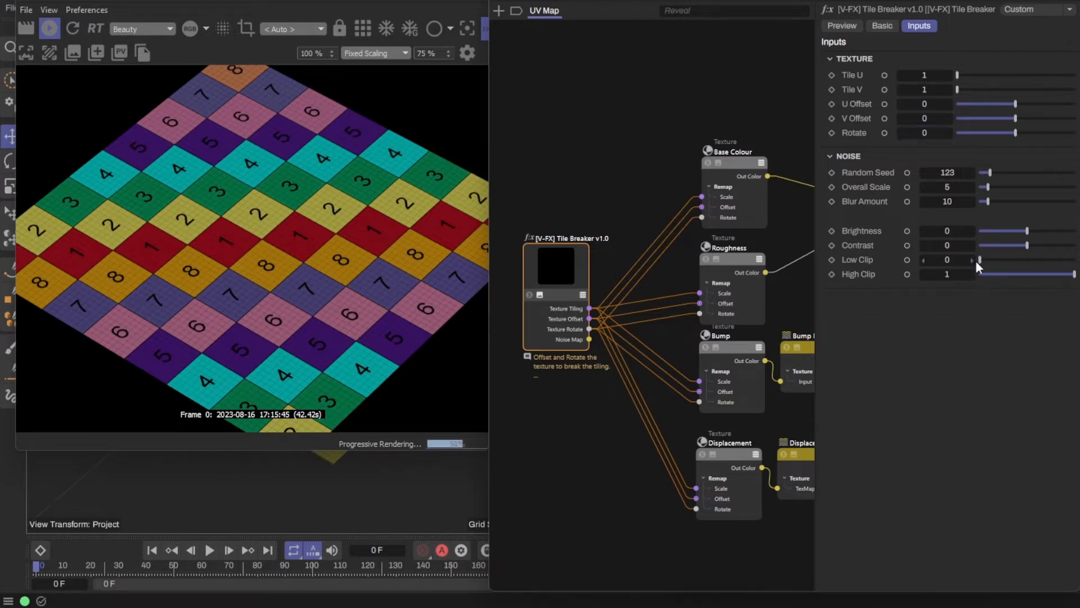
type("5")
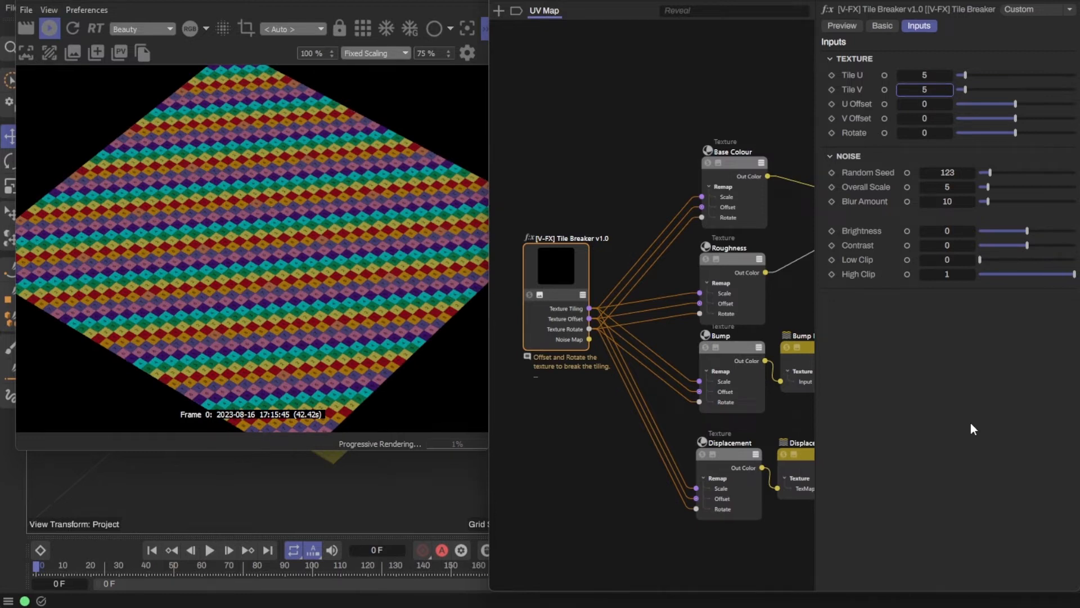
left_click(72, 53)
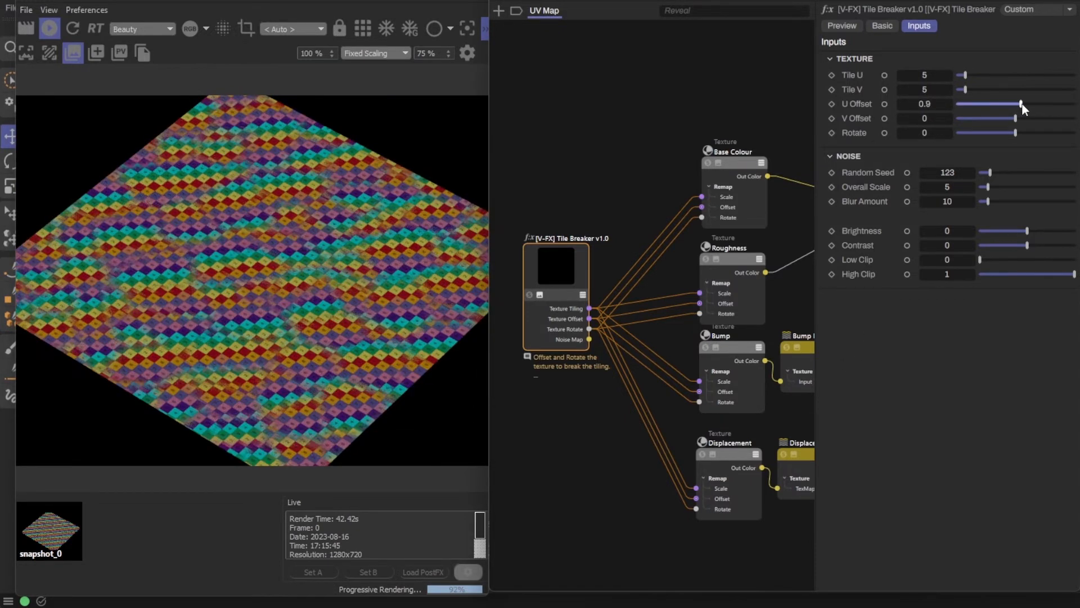
Drag the Tile Breaker U Offset to 1.7 and V Offset to 2.2, checking the RenderView
left_click_drag(1019, 103, 1026, 103)
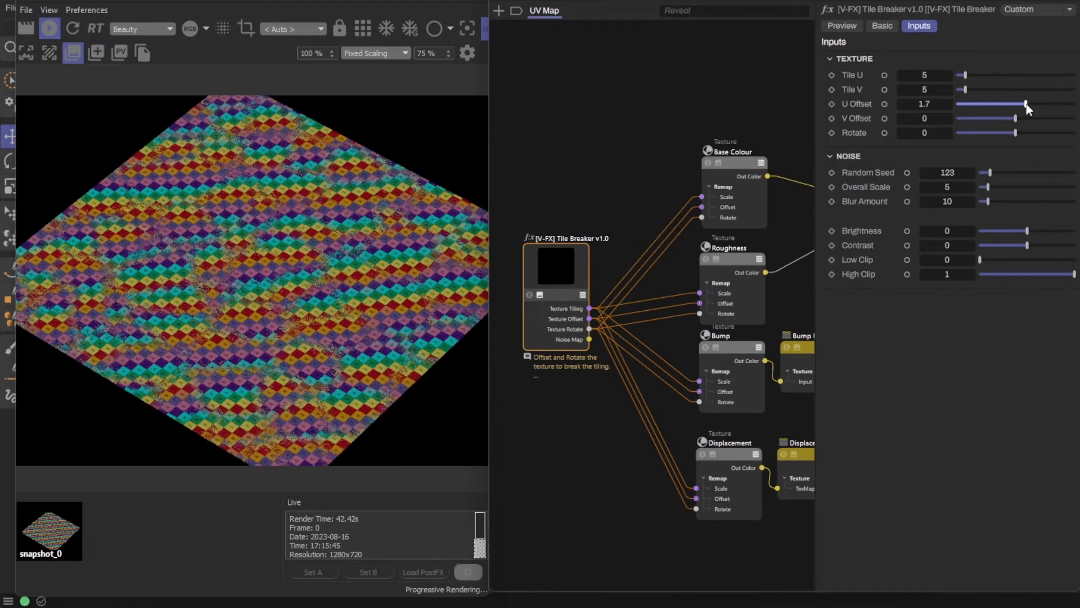
left_click_drag(1009, 118, 1020, 118)
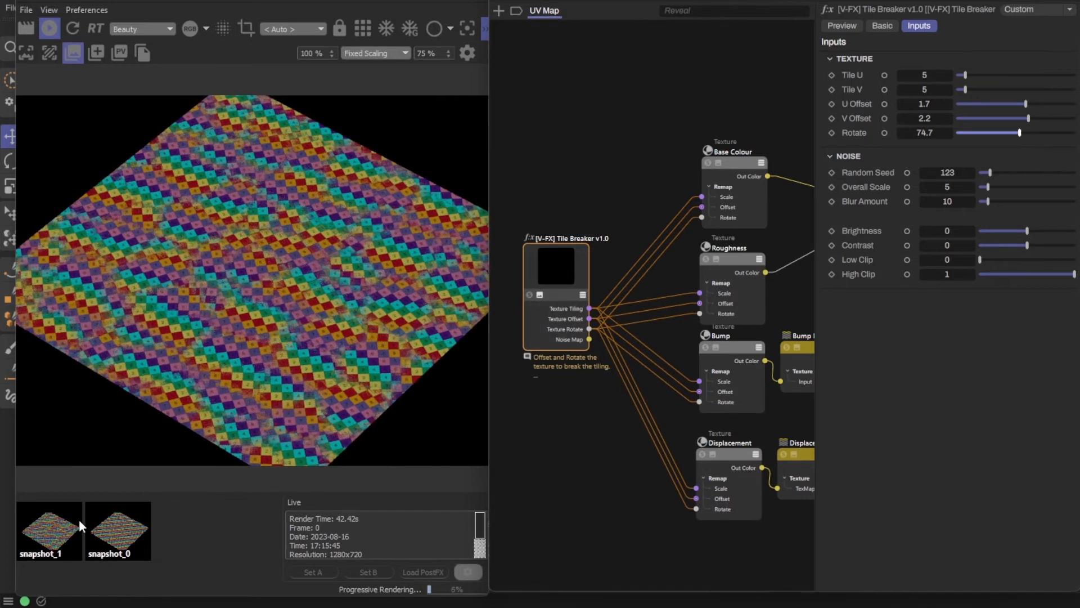
left_click(48, 529)
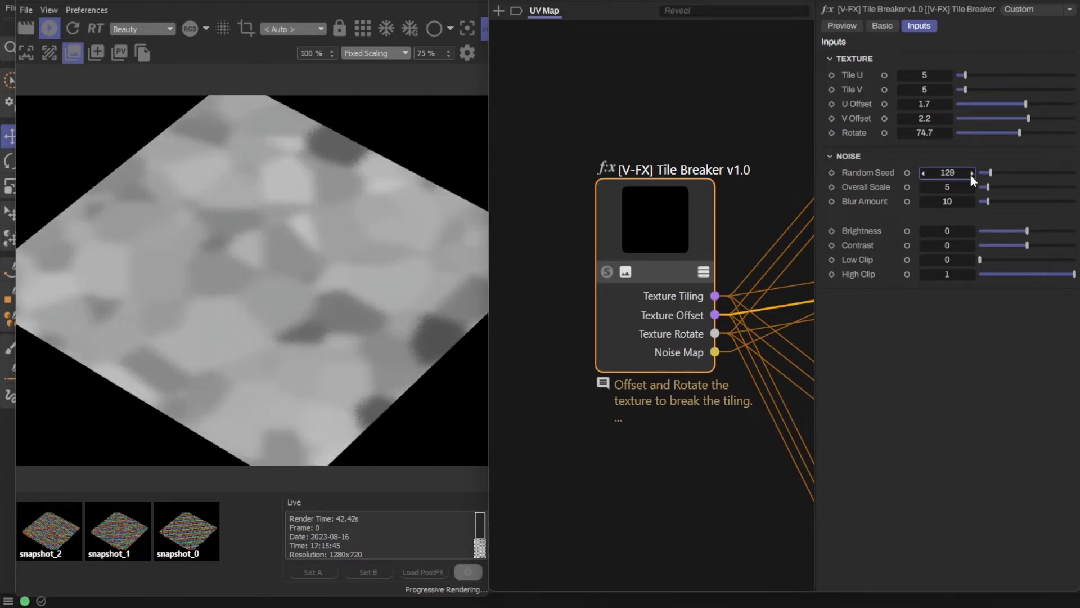
Adjust the noise Random Seed to 130, Overall Scale to 5.14 and raise Contrast to 0.368
left_click_drag(987, 187, 994, 187)
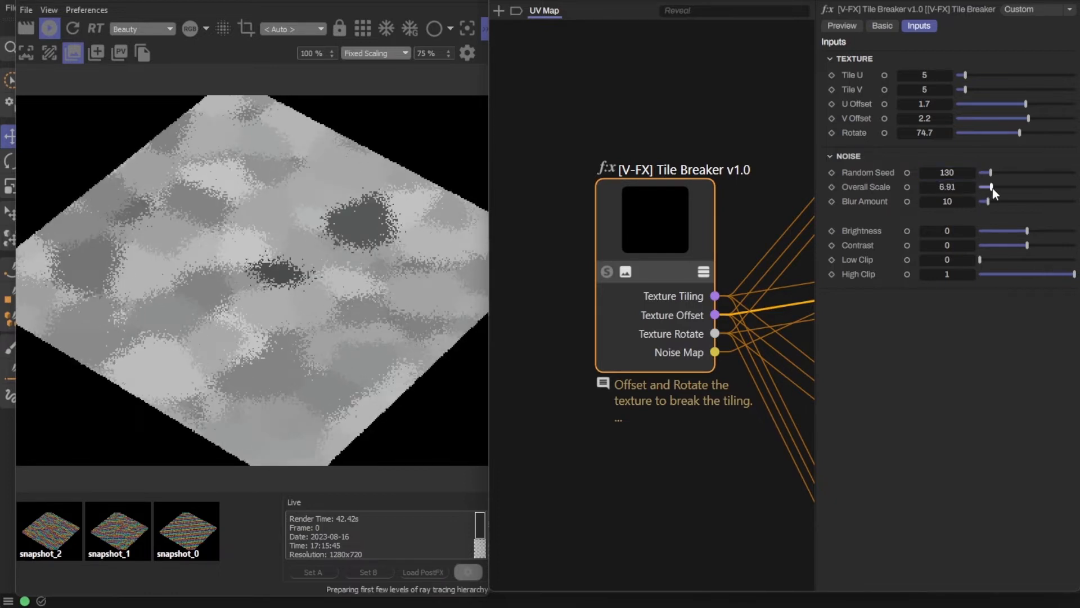
left_click_drag(992, 187, 981, 187)
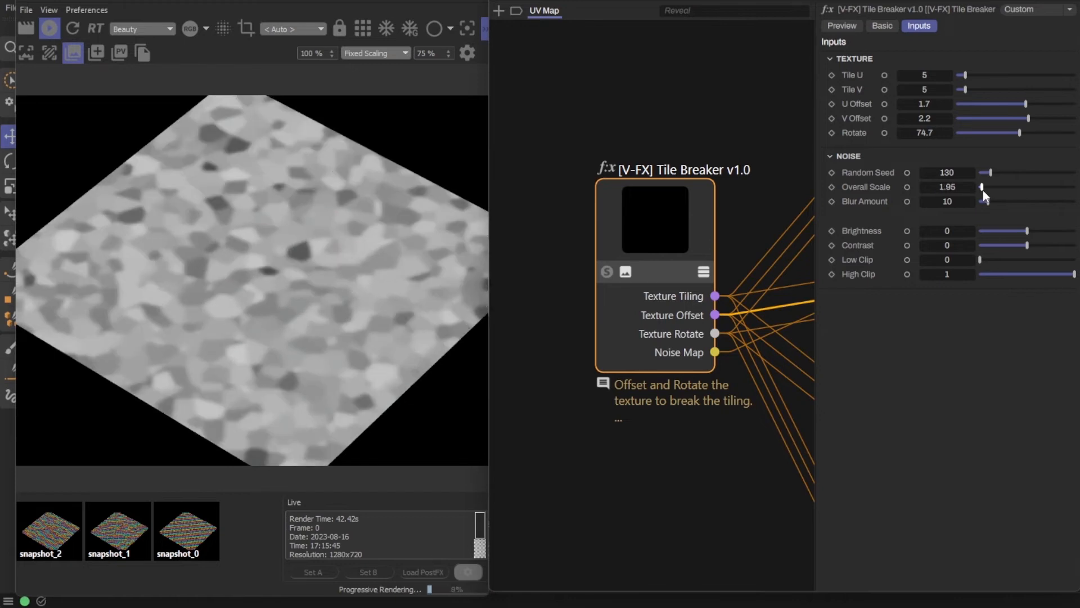
left_click_drag(981, 187, 985, 187)
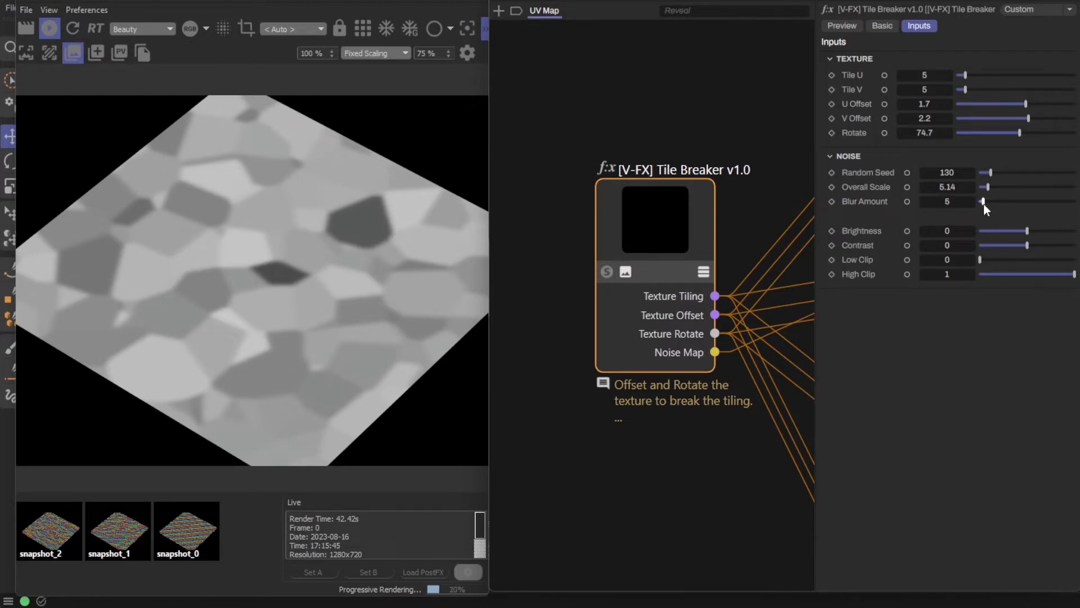
mouse_move(981, 211)
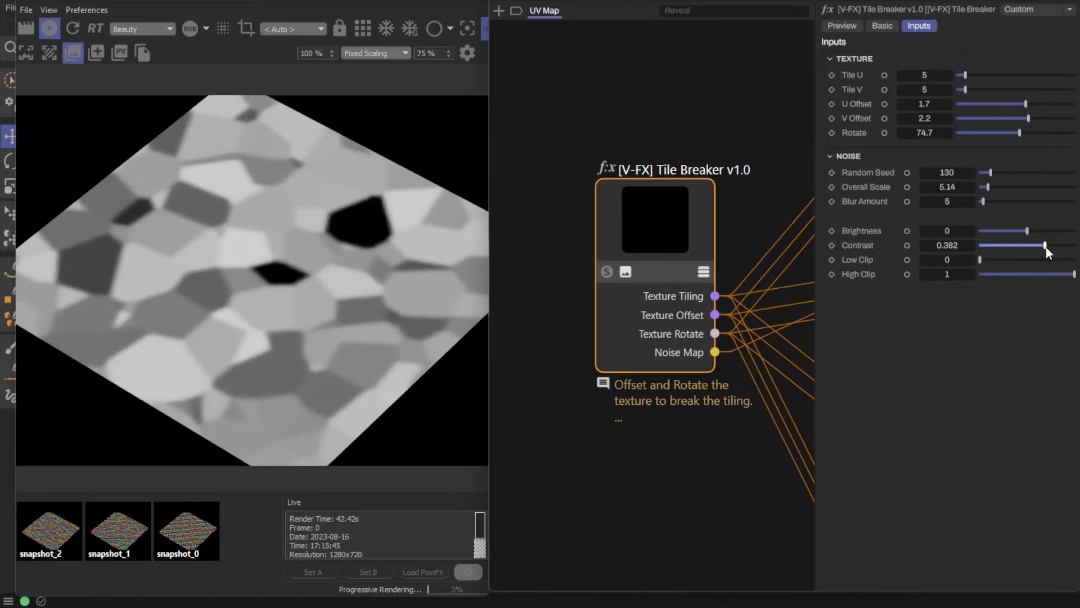
left_click_drag(1045, 246, 1044, 247)
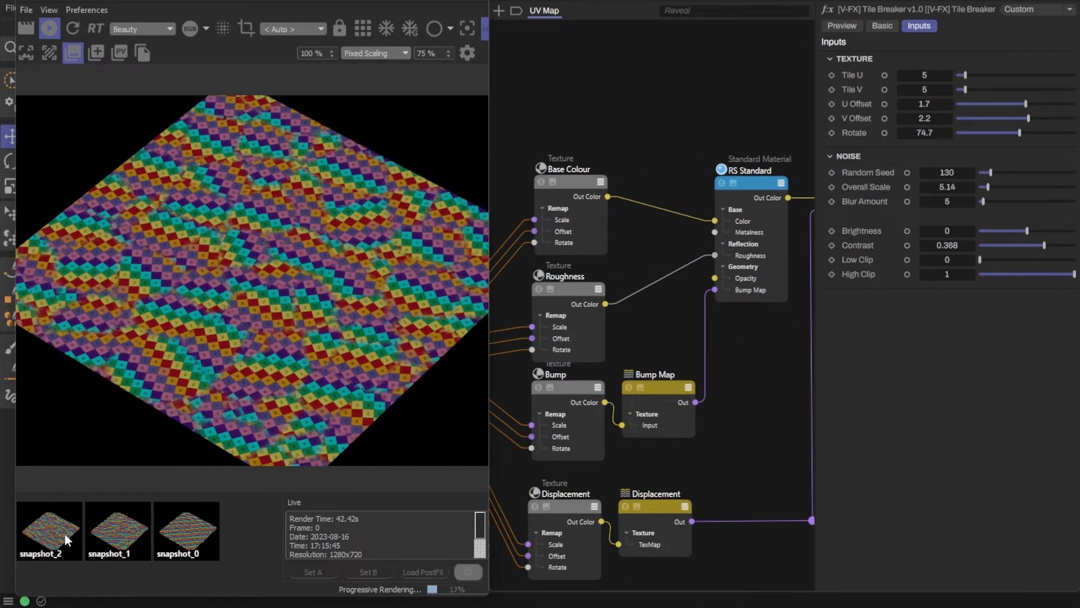
Raise the Tile Breaker noise Random Seed to 135 while previewing in RenderView
left_click(47, 530)
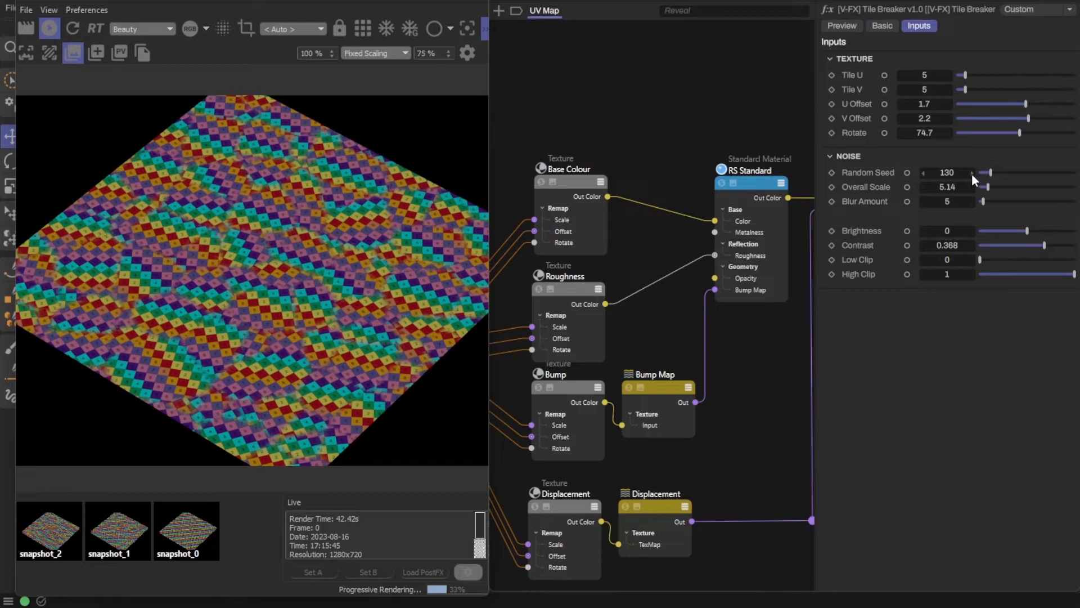
left_click(971, 172)
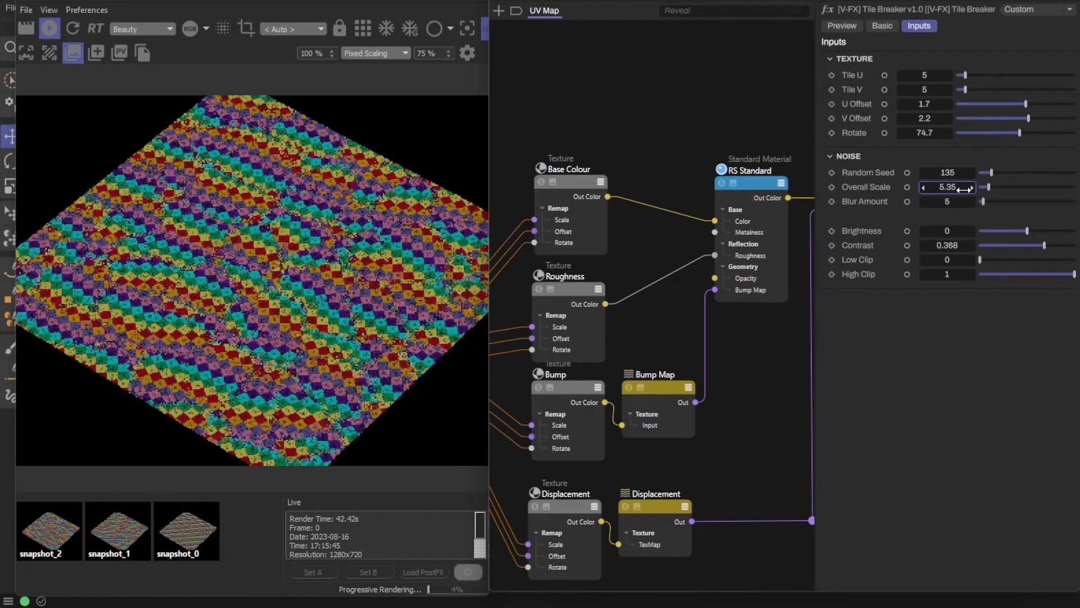
Try Overall Scale values 2, 10 and 15, then settle on 5
type("2")
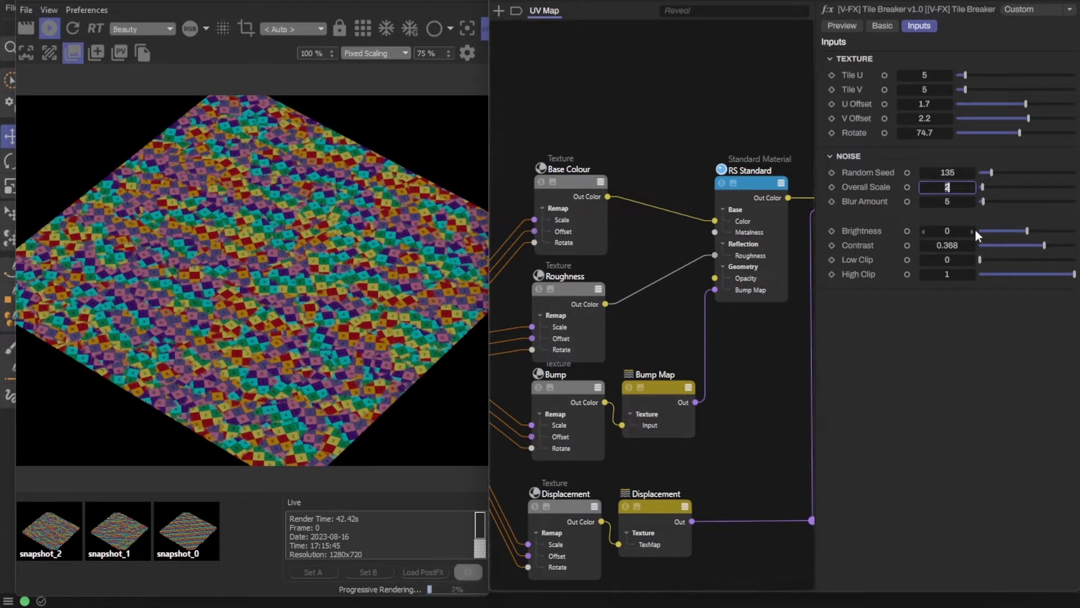
type("10")
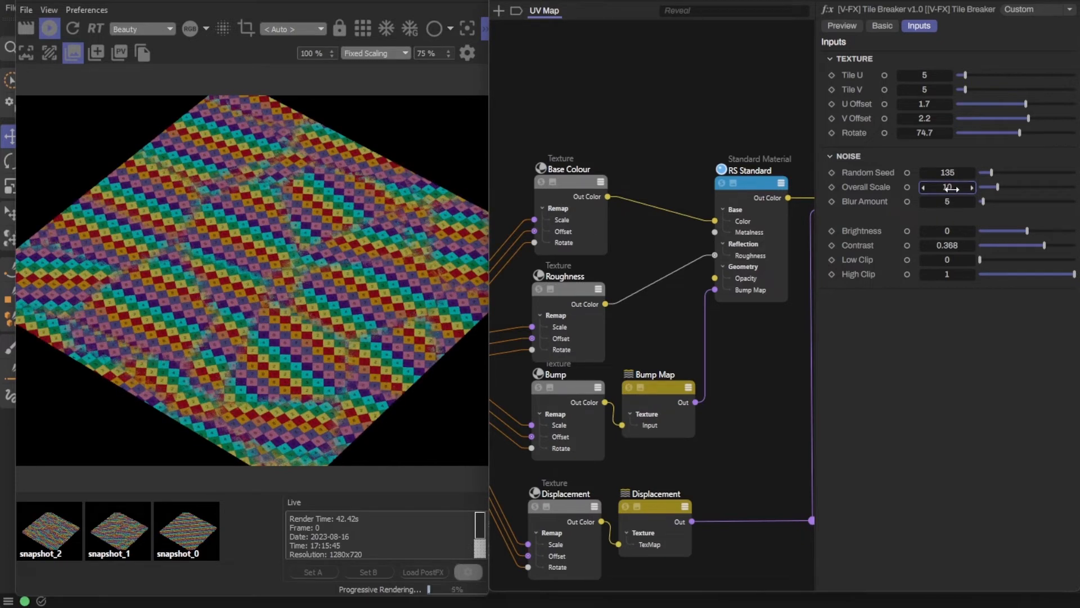
type("15")
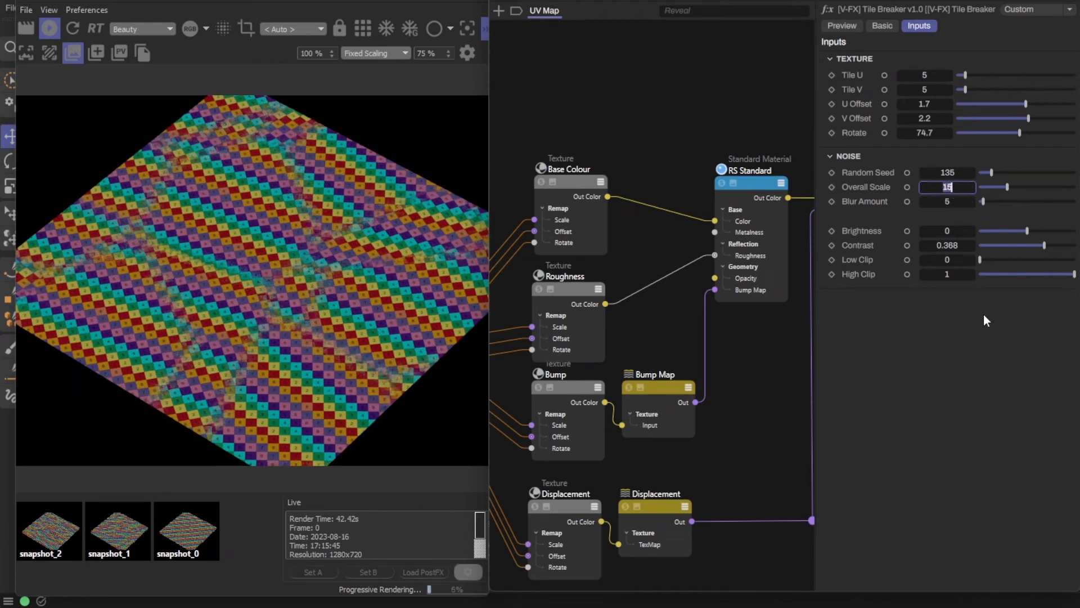
type("5")
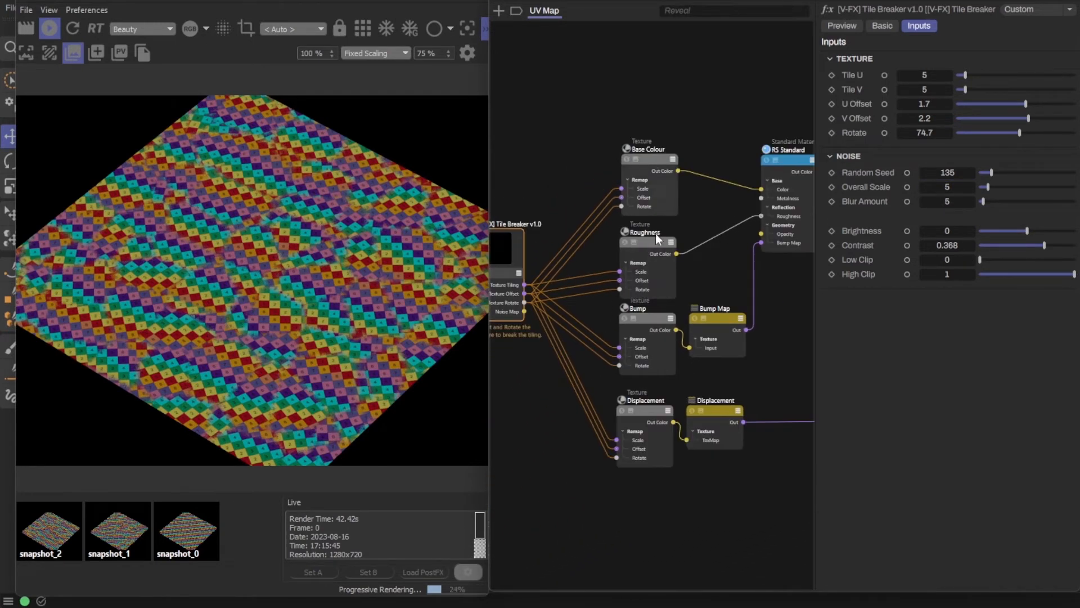
Load the concrete maps into the Texture nodes and set Tile Breaker Rotate to 25
left_click(625, 148)
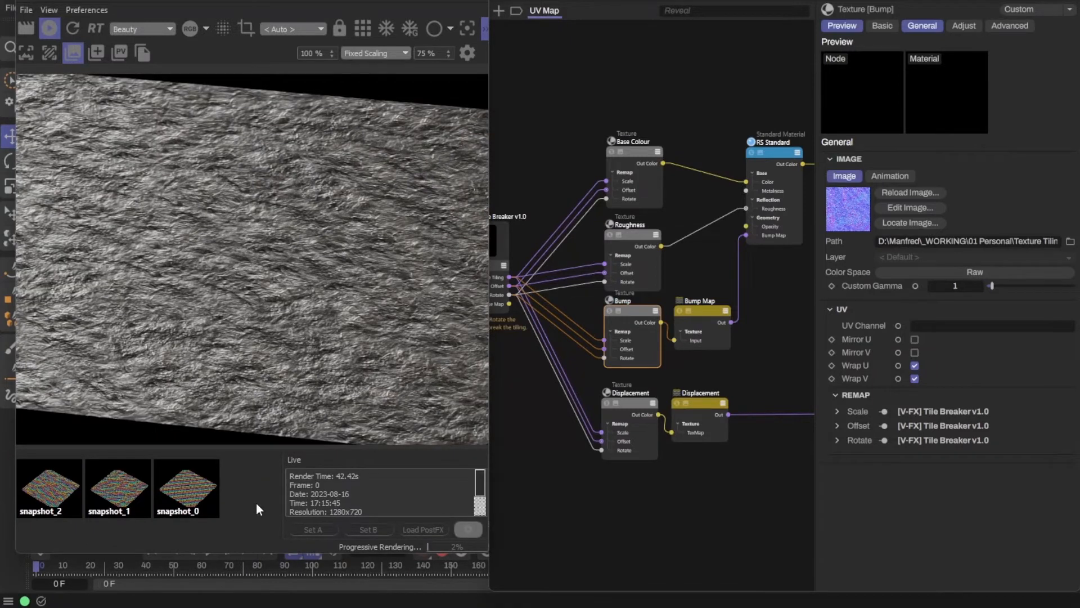
mouse_move(351, 265)
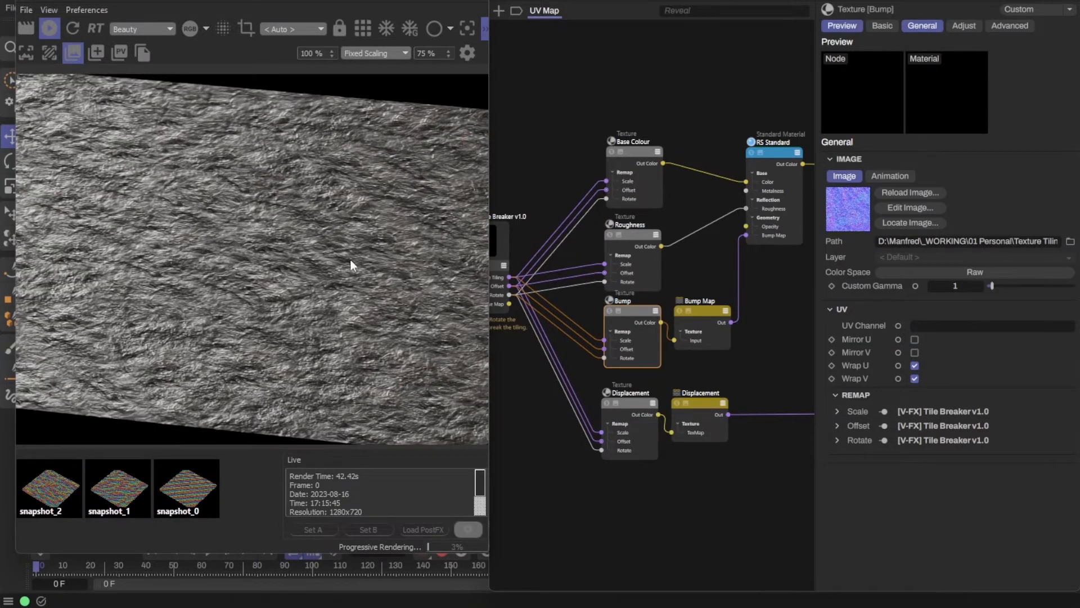
left_click(94, 53)
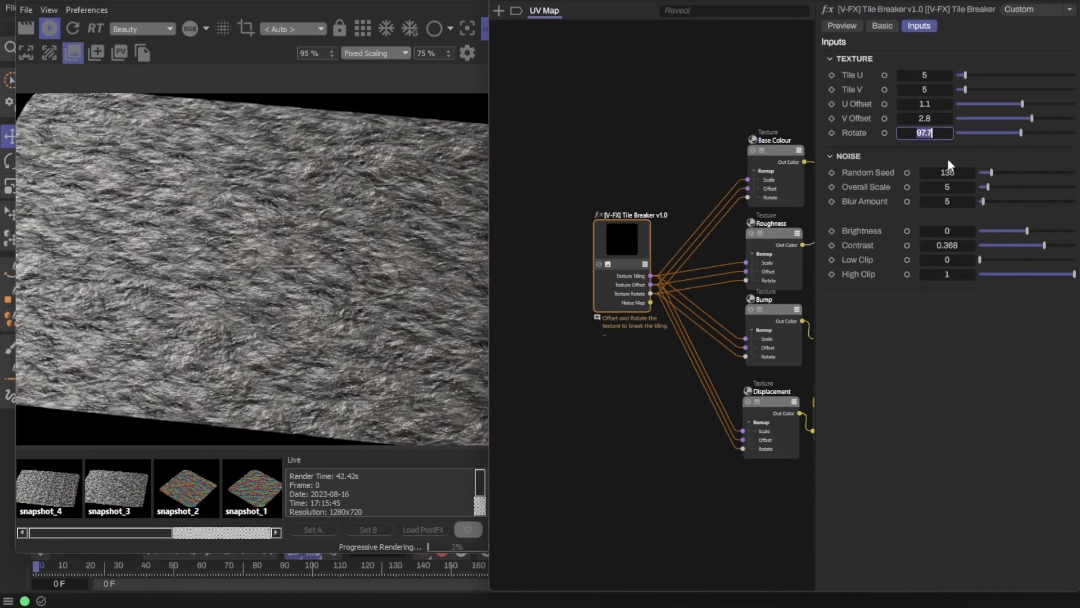
type("25")
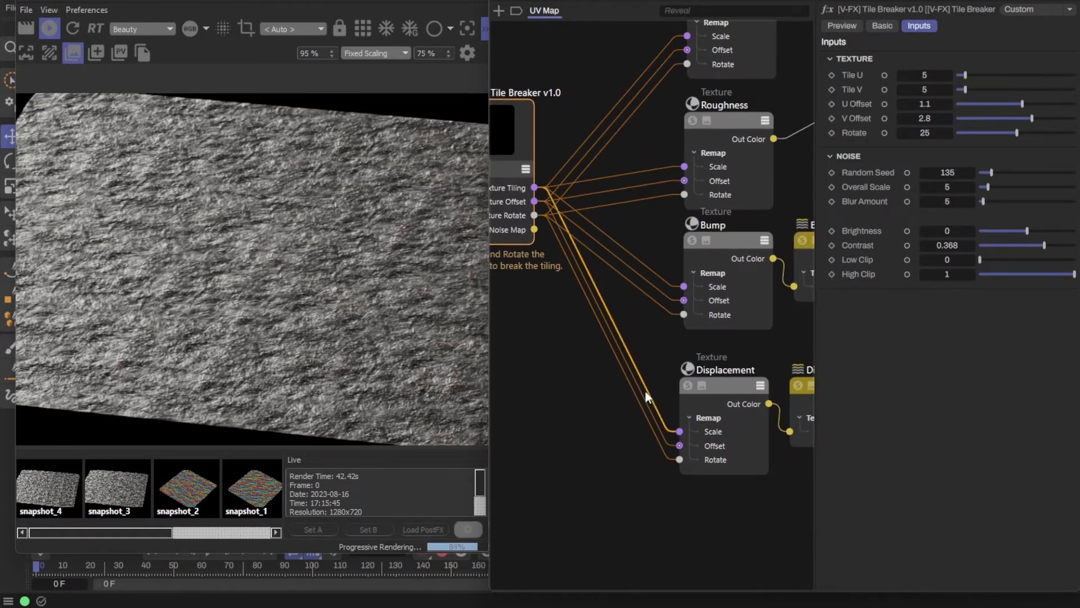
Enable Displacement on the Redshift Object tag with Displacement Scale 8
left_click(722, 369)
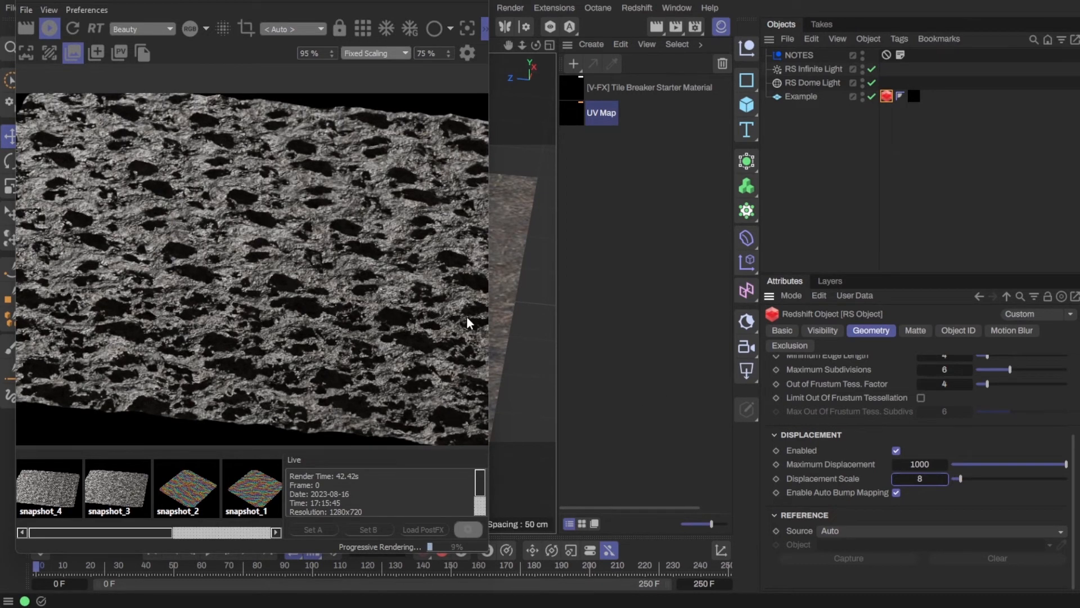
mouse_move(413, 286)
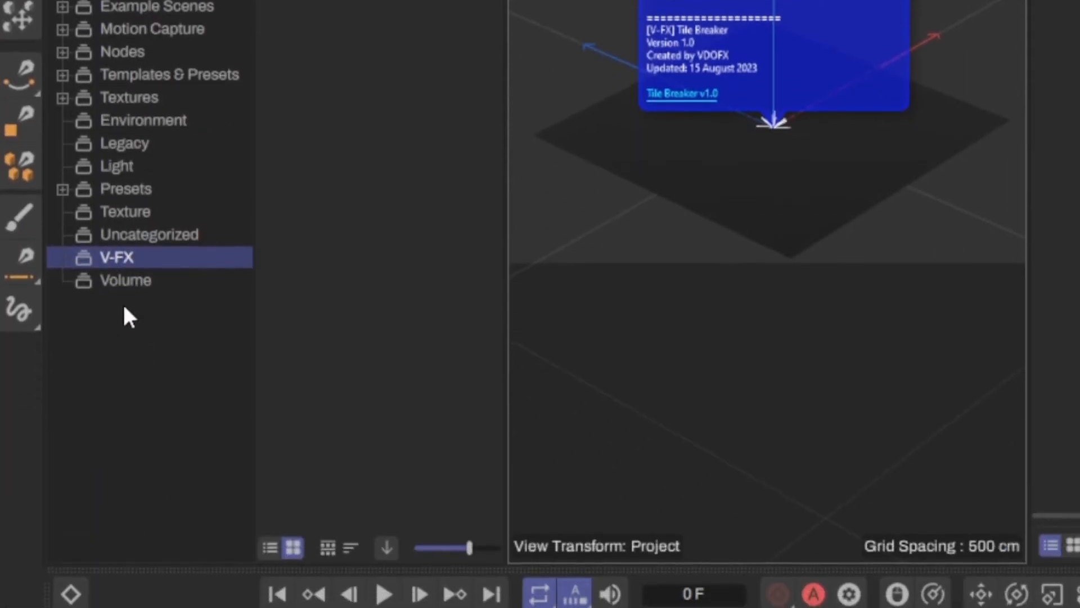
From the V-FX category menu cancel Create Category, then confirm Save Asset with name and category V-FX
right_click(116, 257)
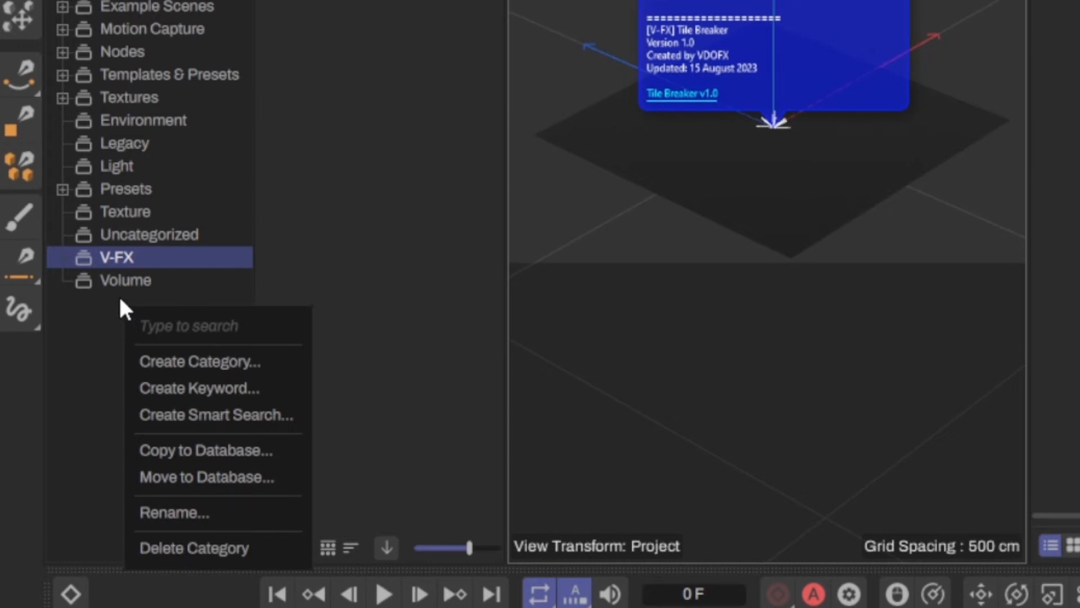
mouse_move(124, 310)
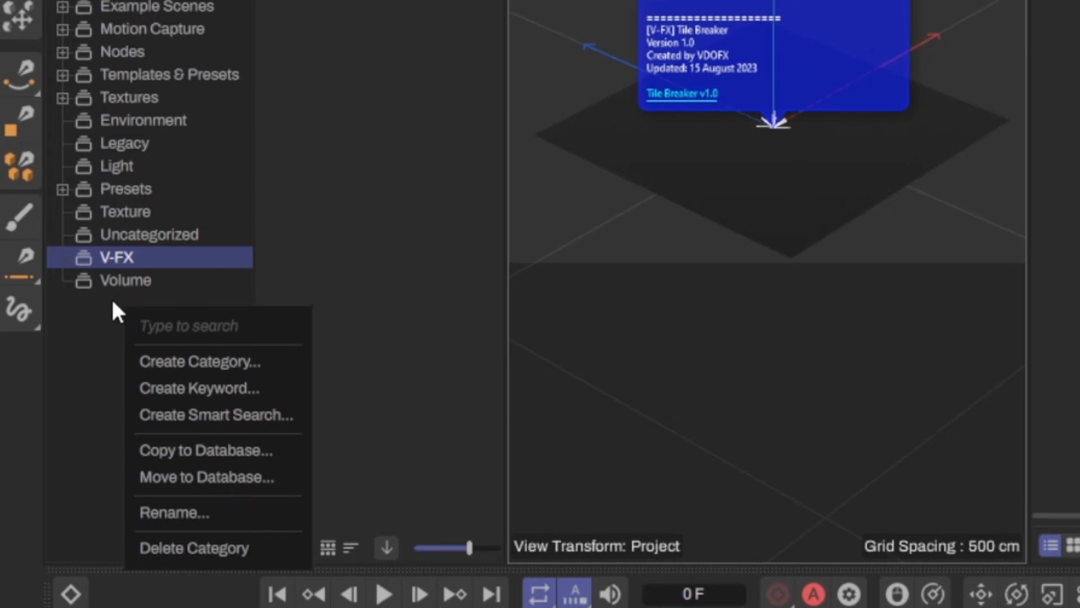
left_click(198, 361)
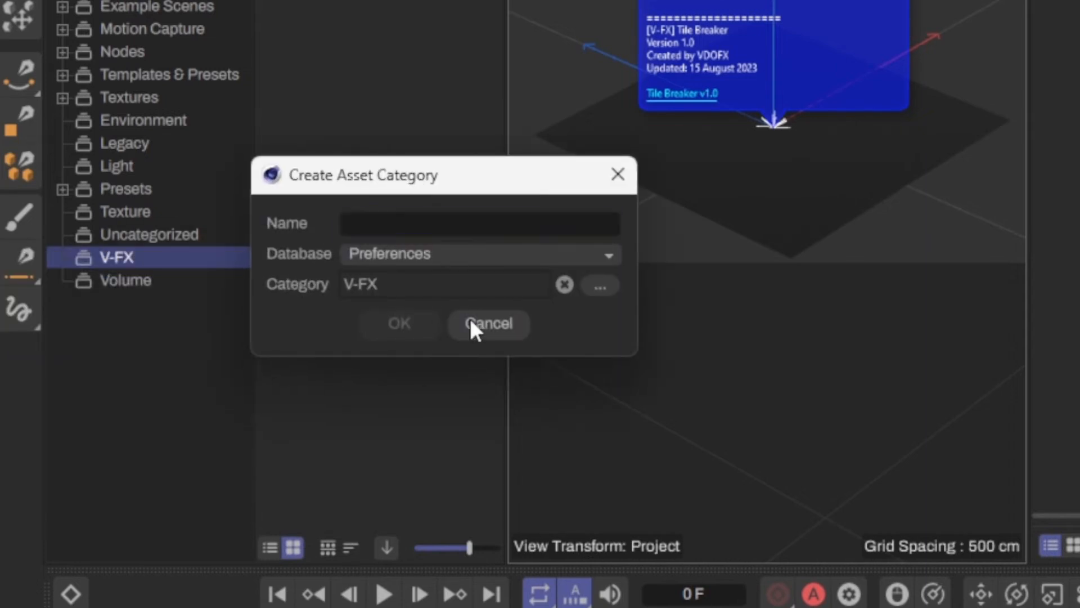
left_click(487, 323)
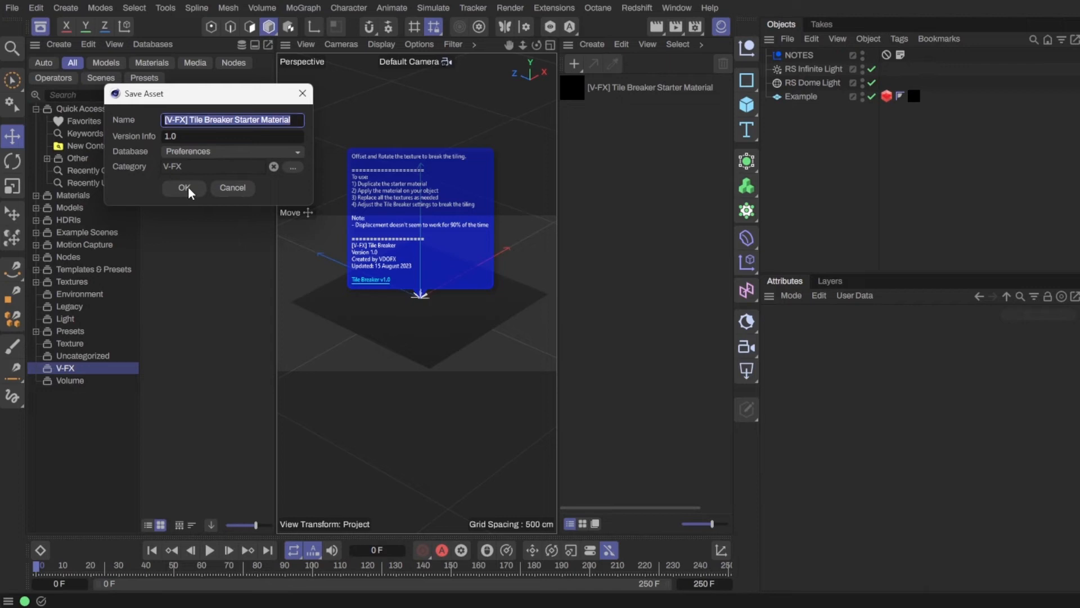
left_click(183, 188)
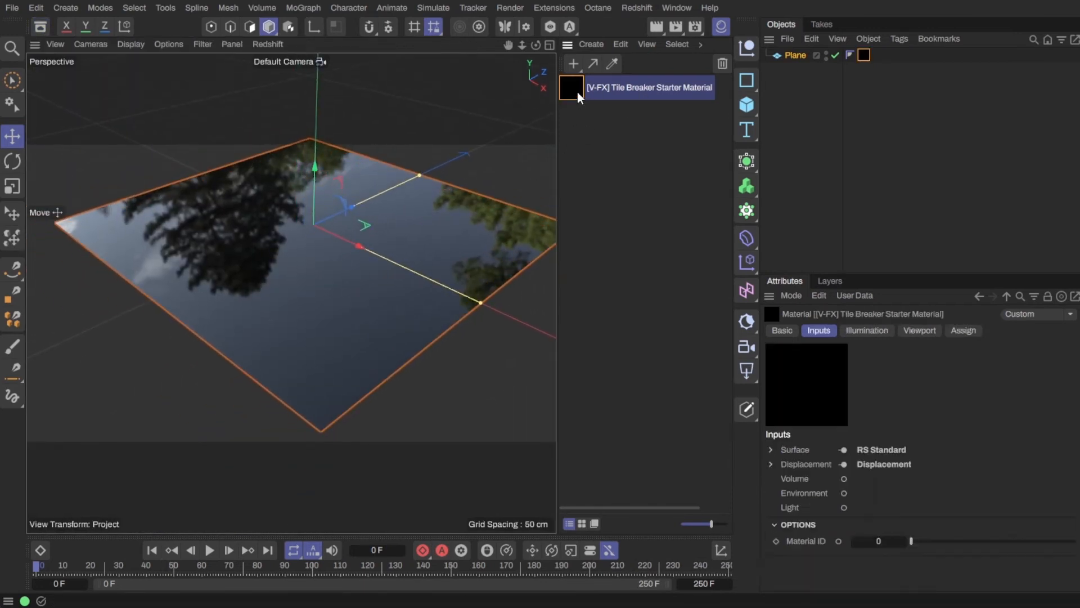
Open the Tile Breaker Starter Material's node graph in the Node Editor
double_click(570, 87)
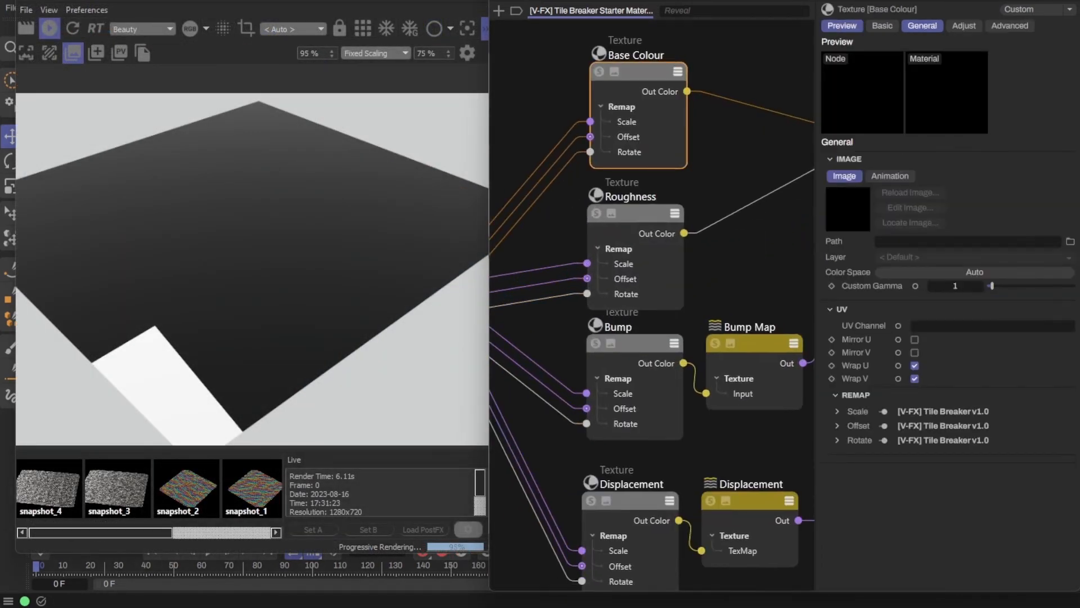
left_click(617, 326)
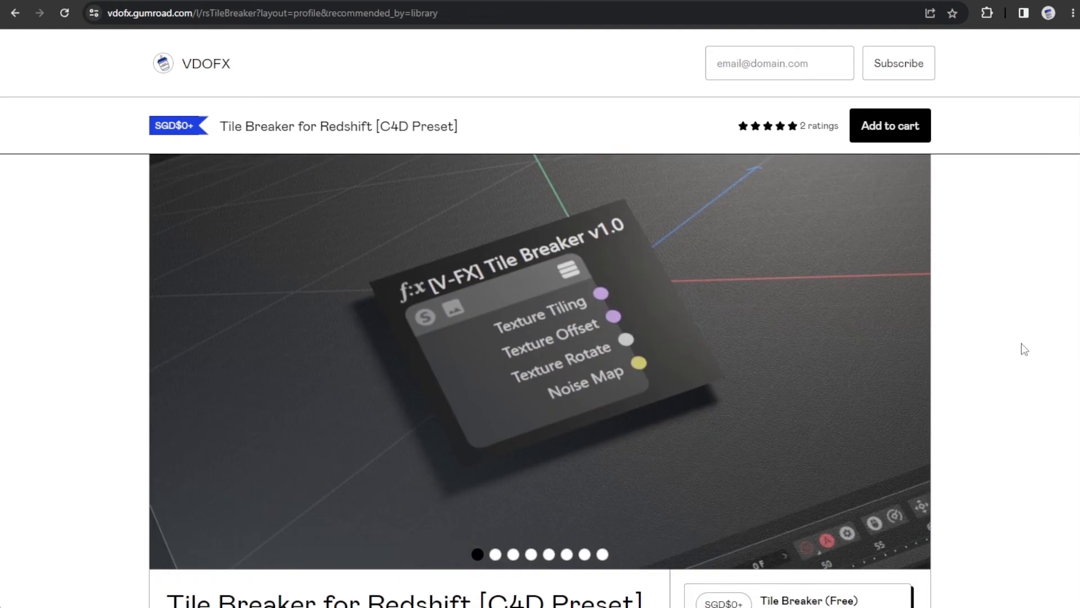
Scroll through the product page and select the Tile Breaker (Pro) tier
scroll("down", 3)
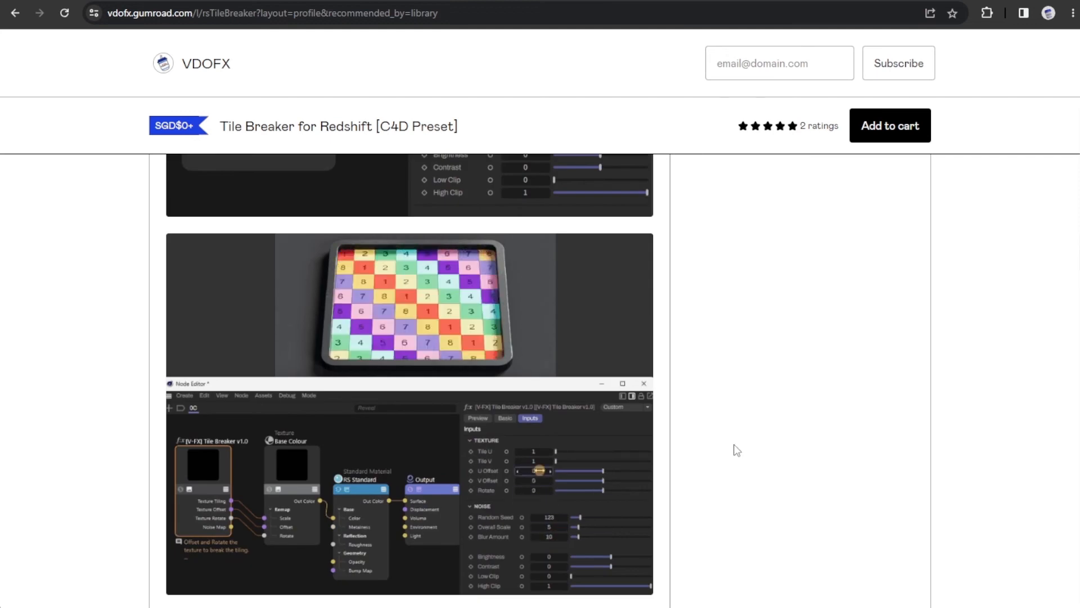
scroll("down", 3)
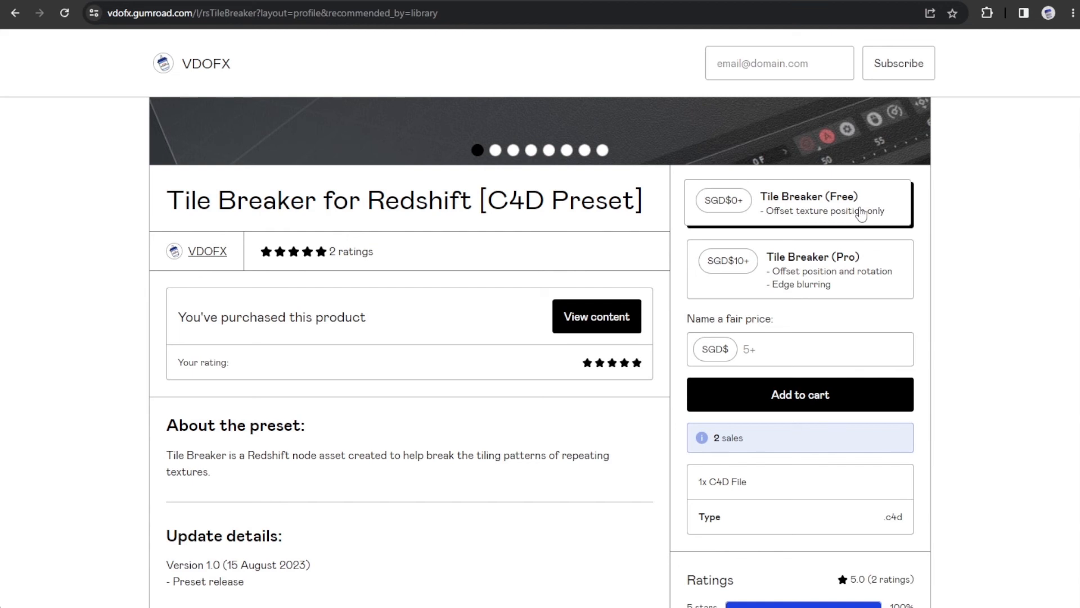
left_click(799, 268)
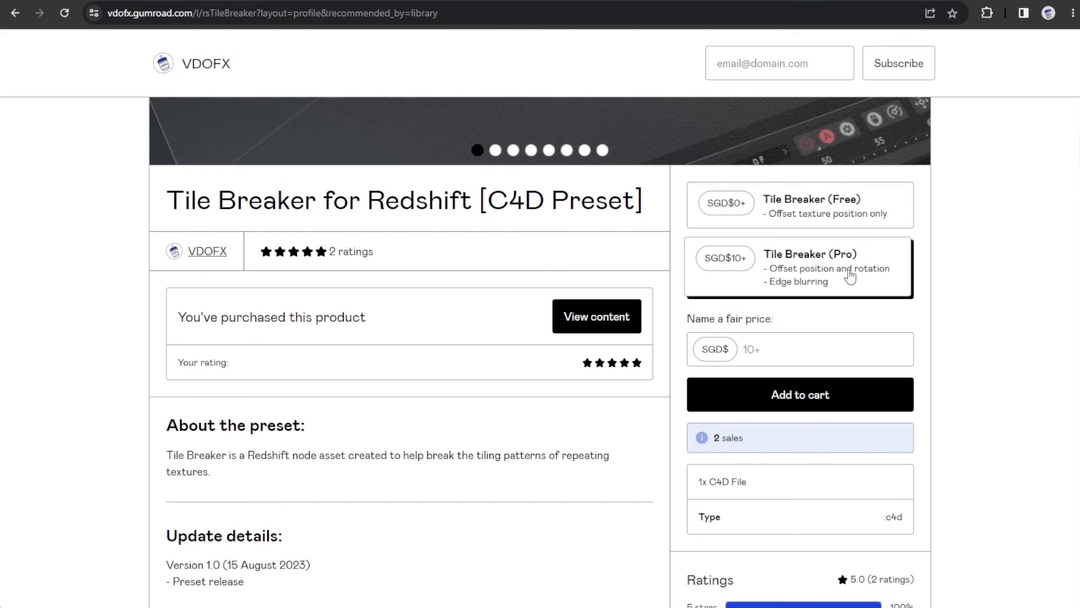